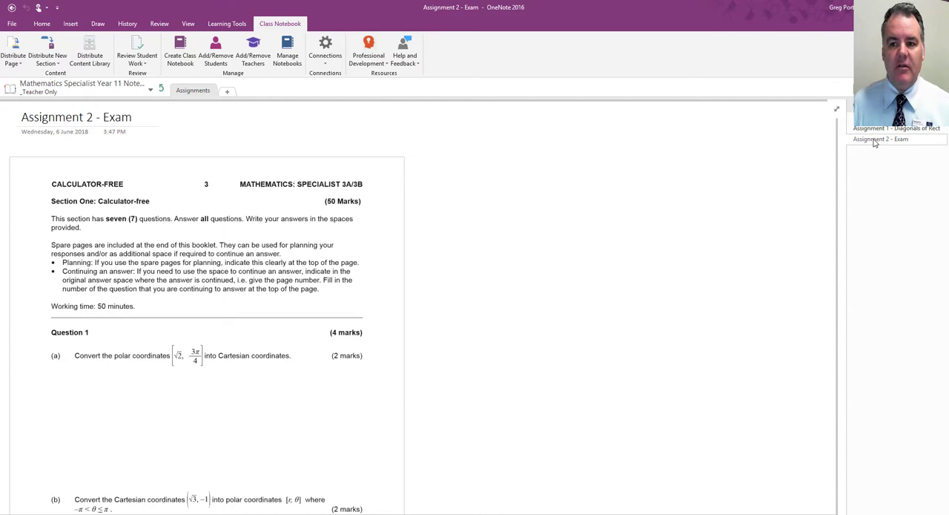
Select the Assignment 2 - Exam page, check its distribution options, and go to the Welcome section
right_click(881, 139)
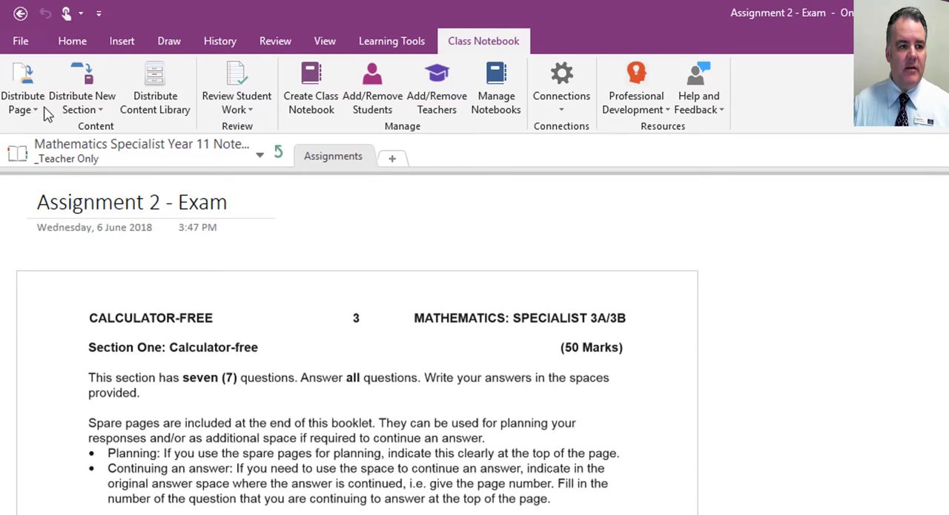
click(23, 87)
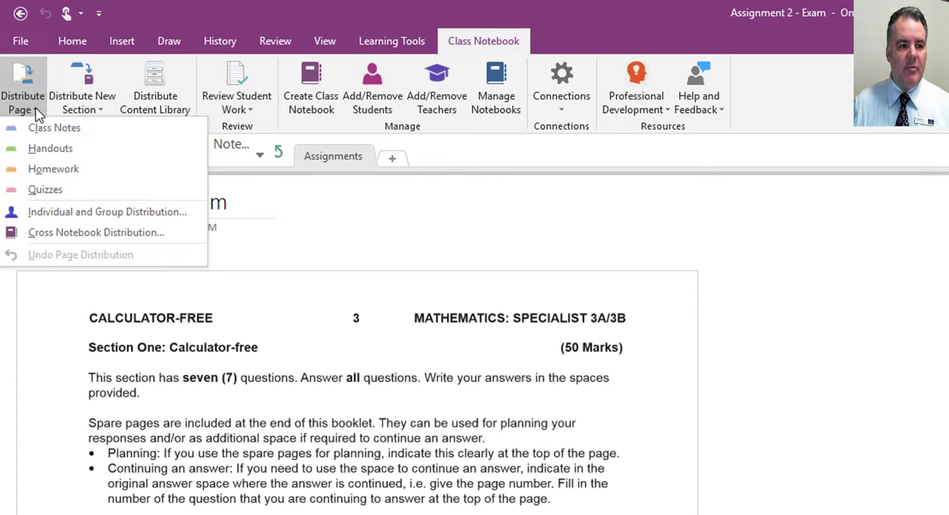
mouse_move(54, 169)
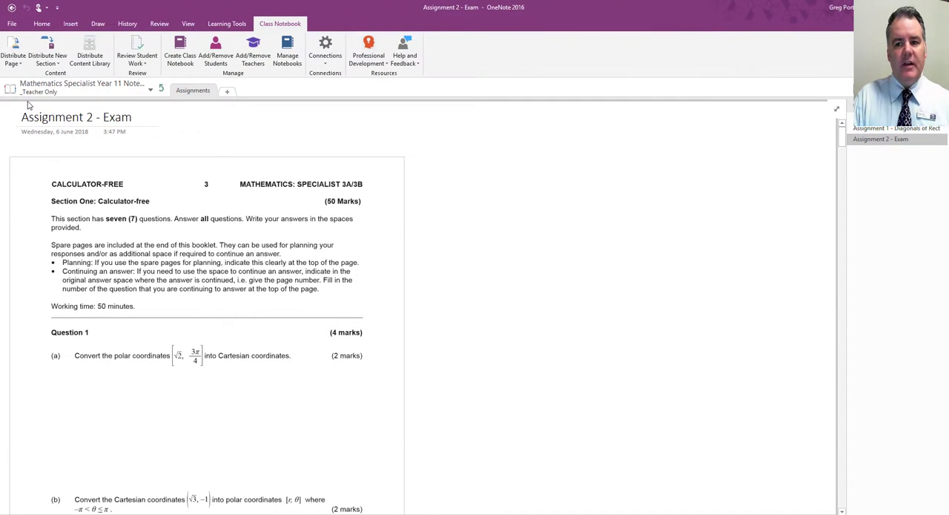
click(13, 48)
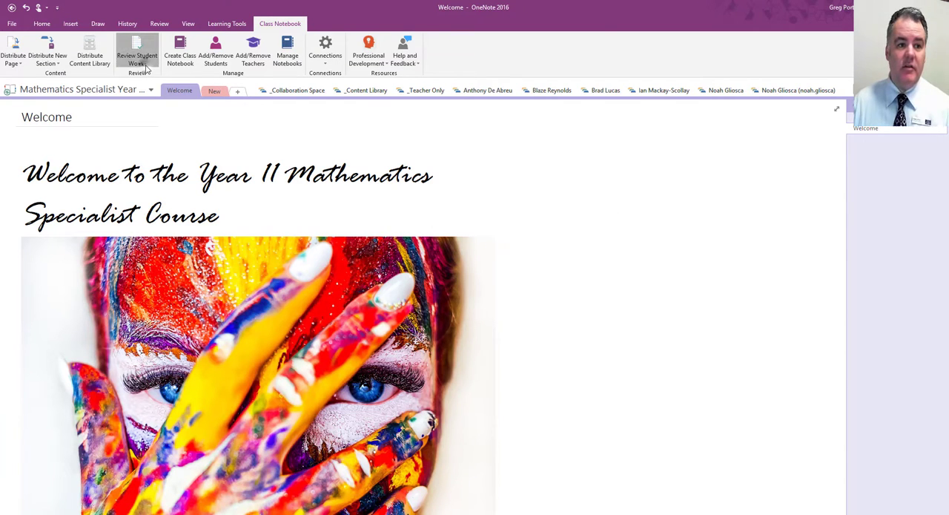
Start Review Student Work for the Homework sections from the Class Notebook tools
click(137, 50)
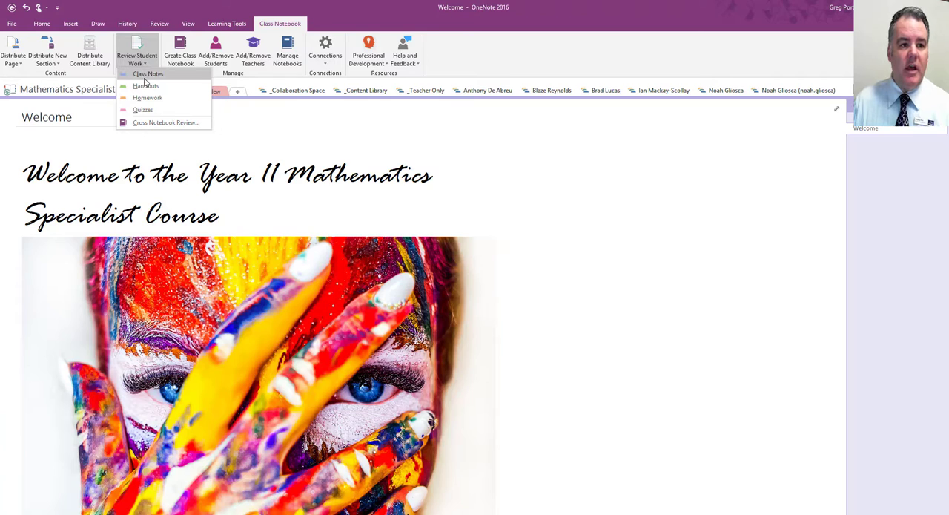
click(616, 219)
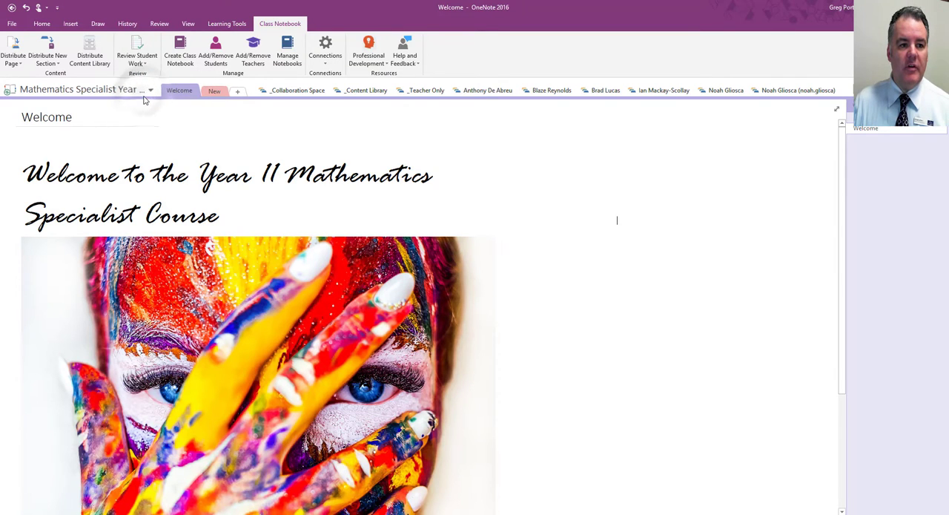
mouse_move(632, 163)
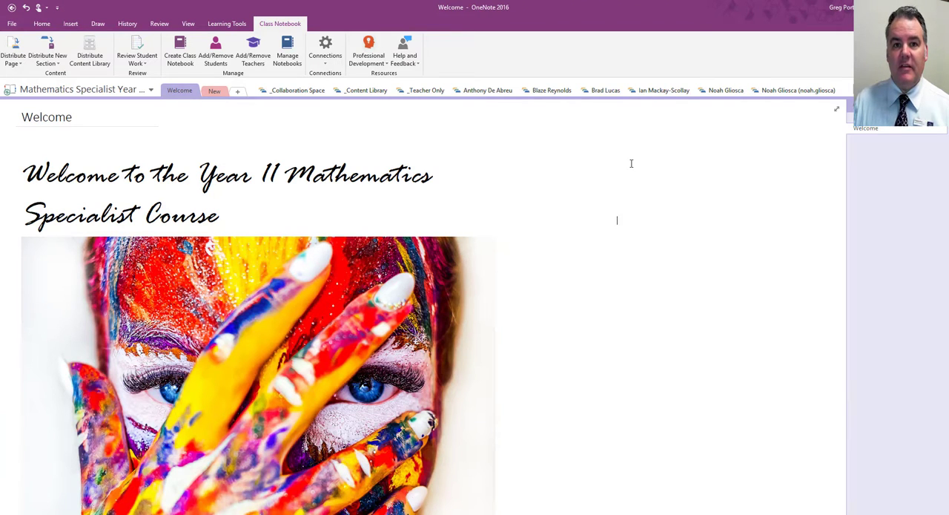
click(136, 48)
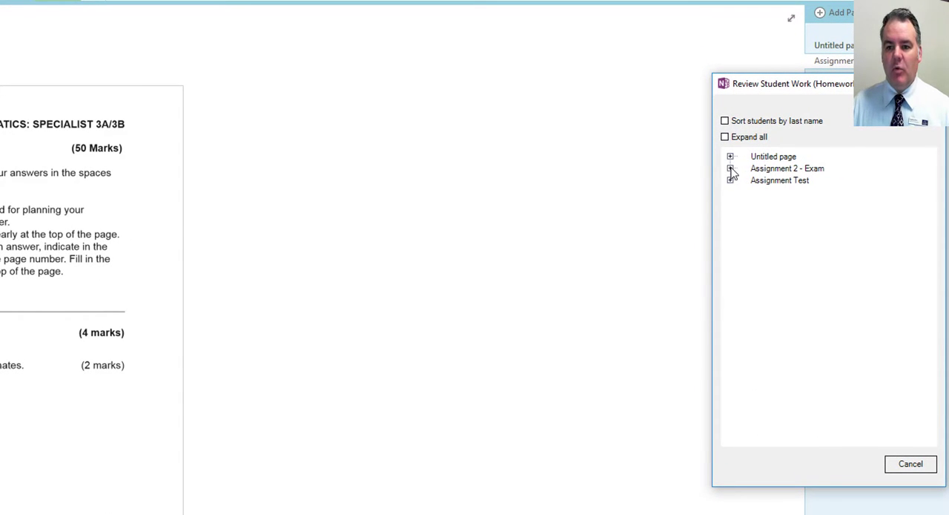
Expand Assignment 2 - Exam, inspect two student copies, and tick Lock Pages for all students
click(730, 169)
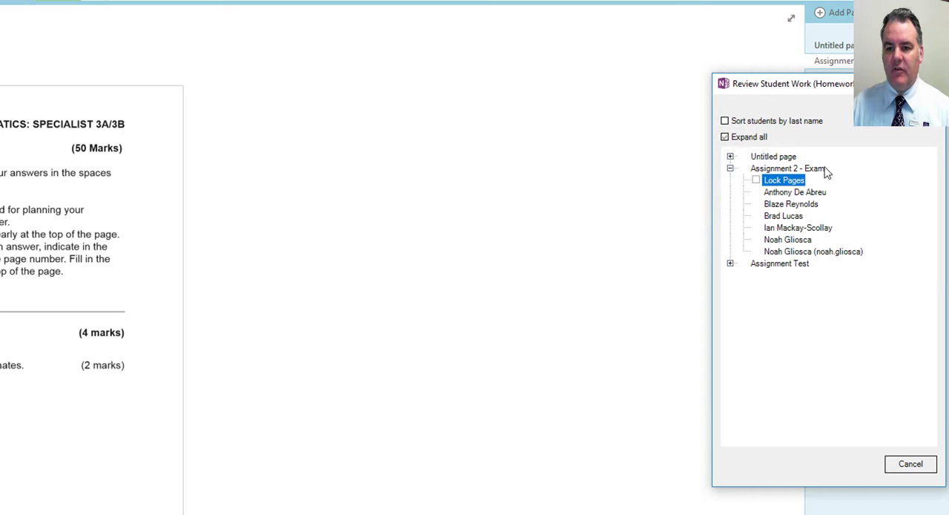
click(795, 193)
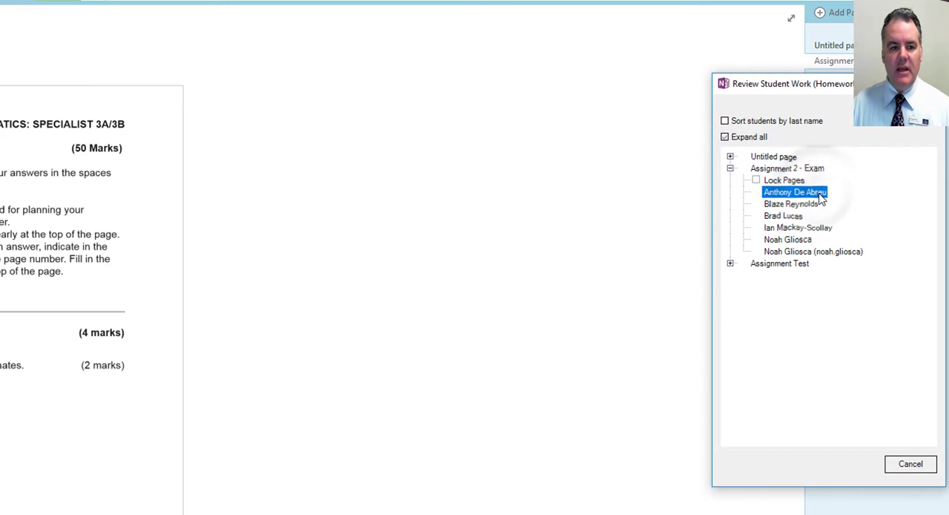
click(792, 205)
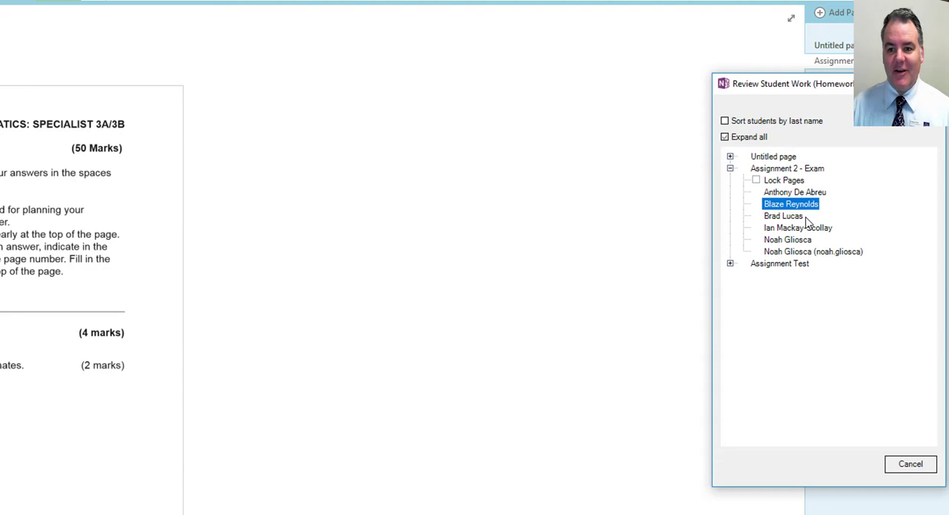
mouse_move(756, 181)
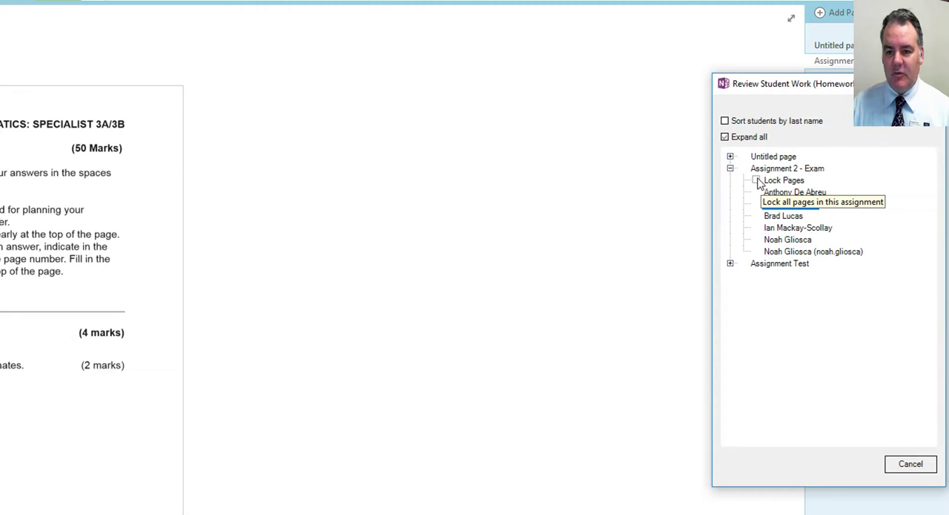
click(790, 203)
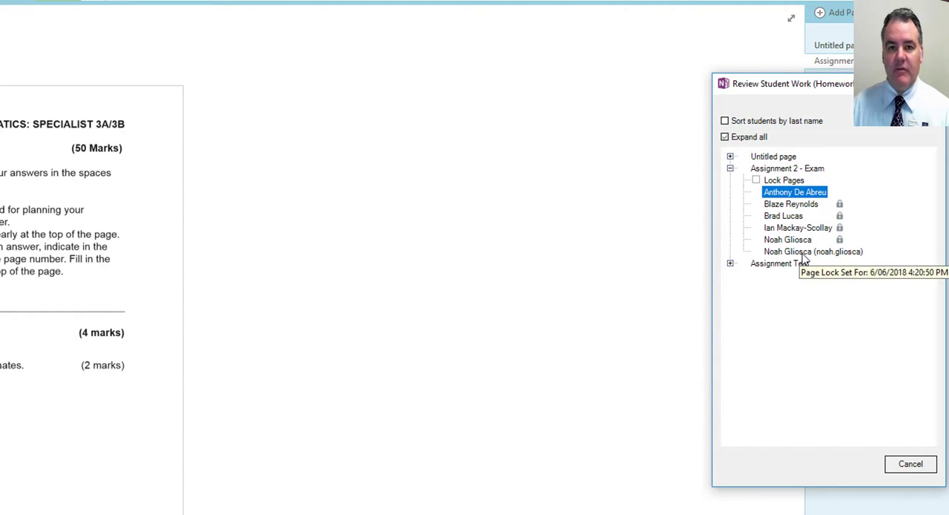
mouse_move(760, 178)
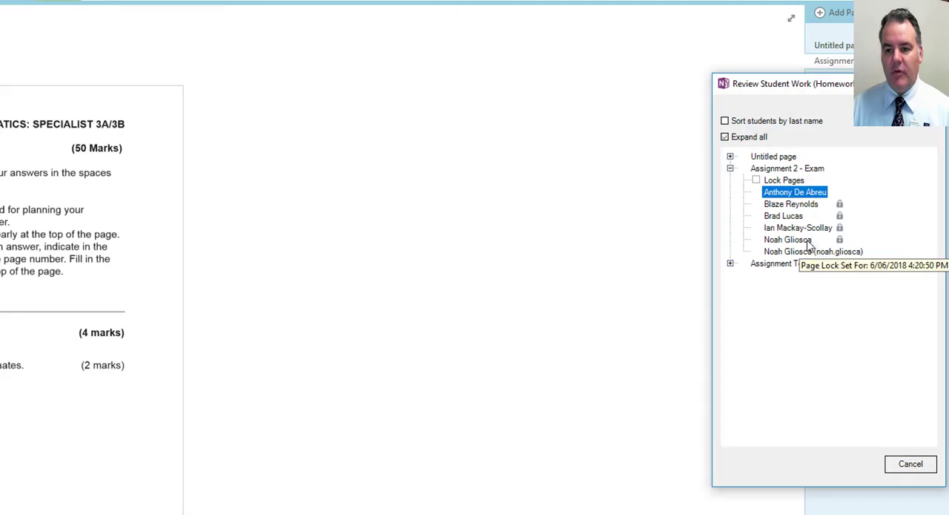
mouse_move(795, 193)
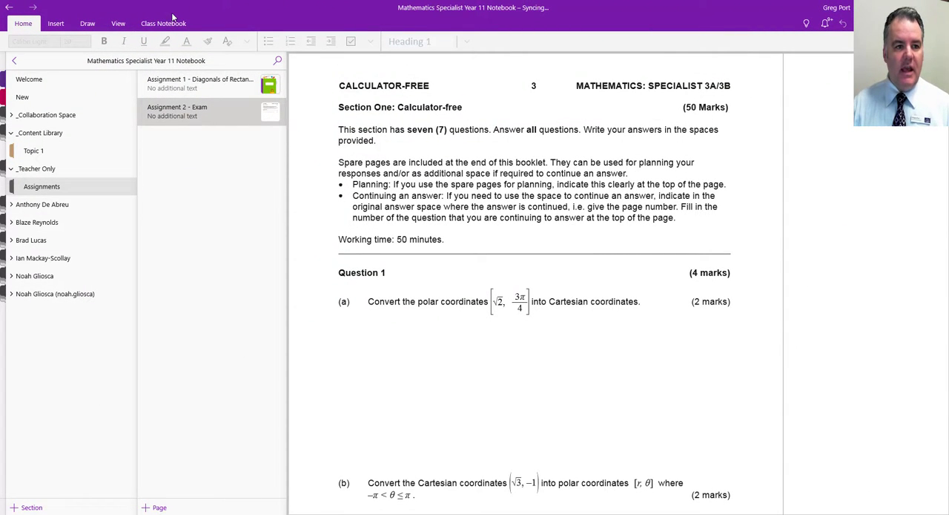
From the Class Notebook tools, try Distribute Page, then start Review Student Work instead
click(163, 23)
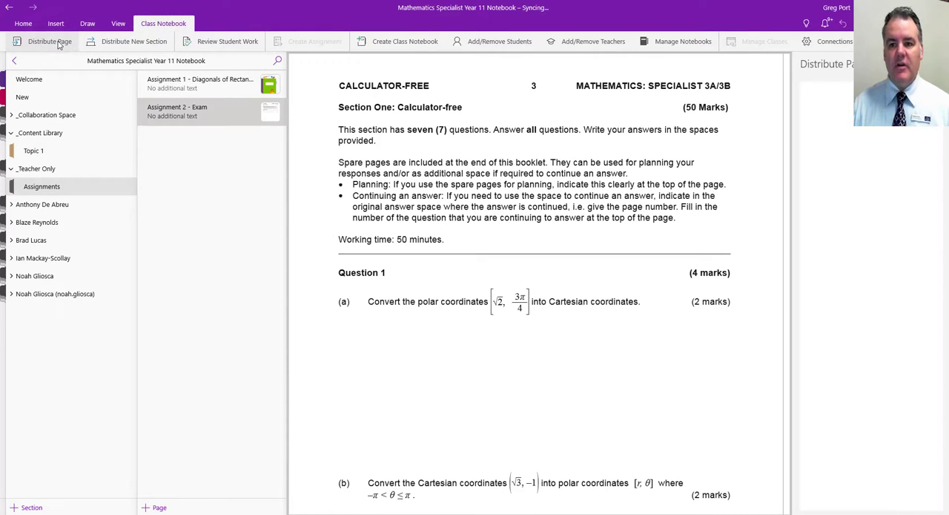
click(51, 41)
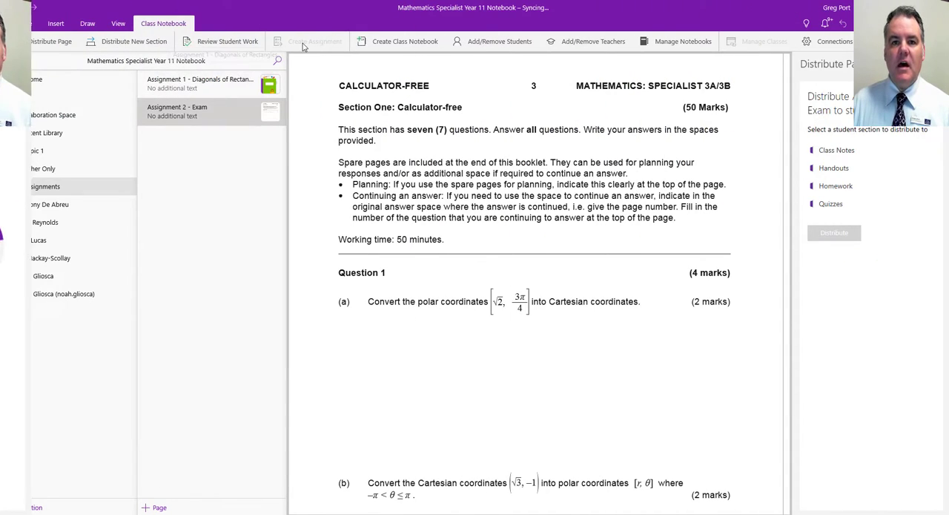
click(229, 42)
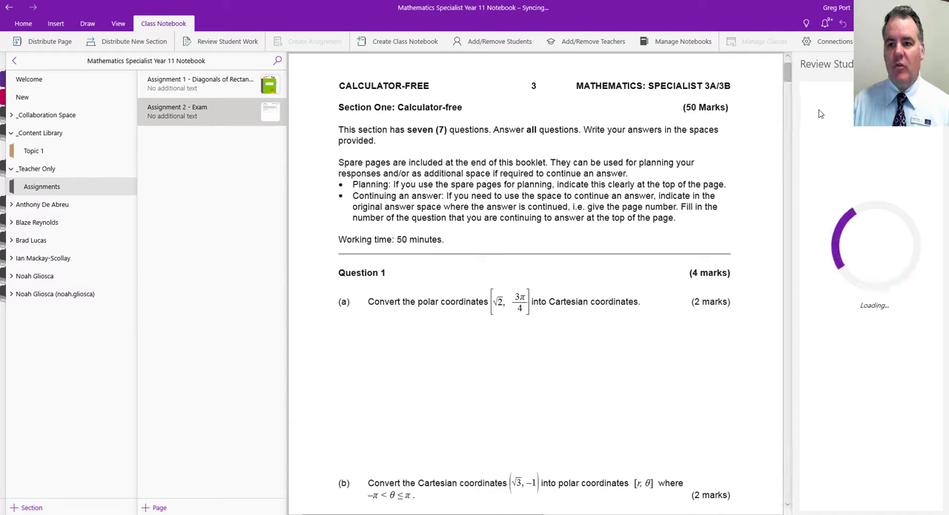
mouse_move(848, 332)
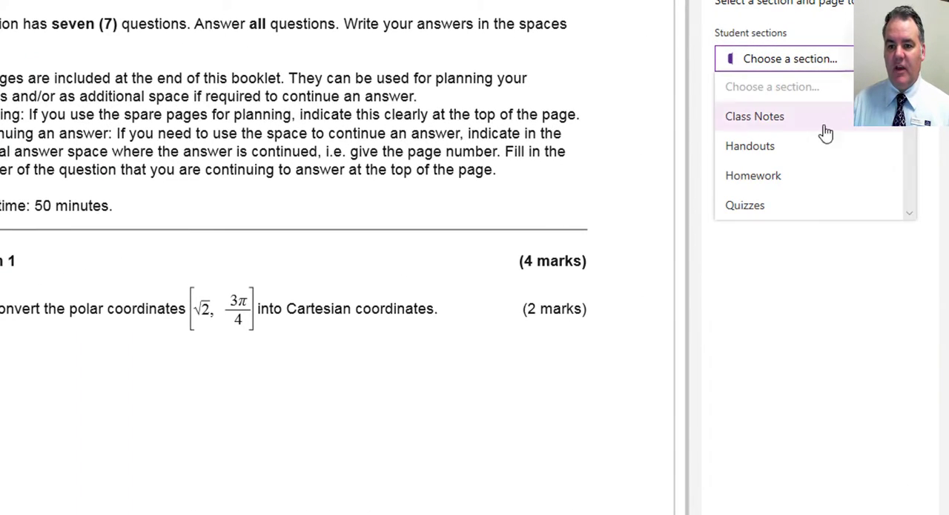
Review the Homework sections' Assignment 2 - Exam copies and lock the pages for every student
click(753, 175)
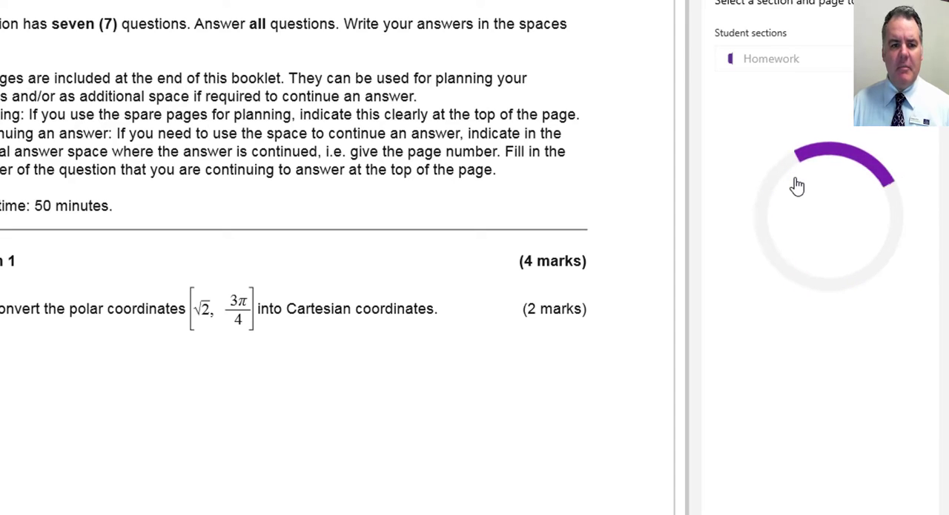
click(771, 60)
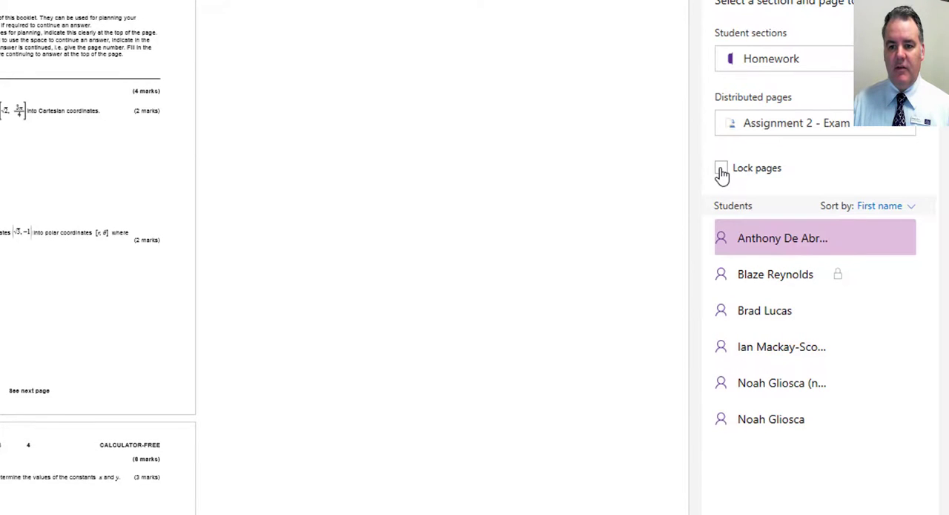
click(720, 168)
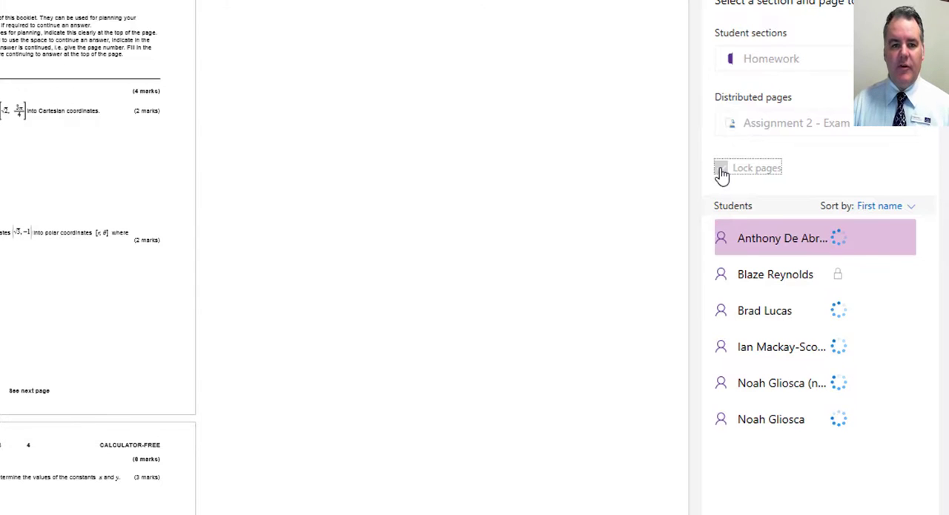
click(721, 167)
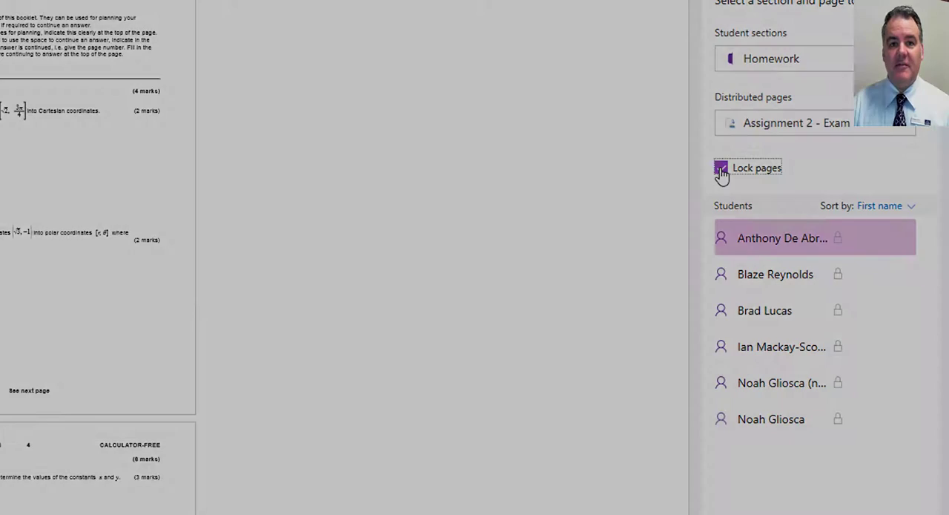